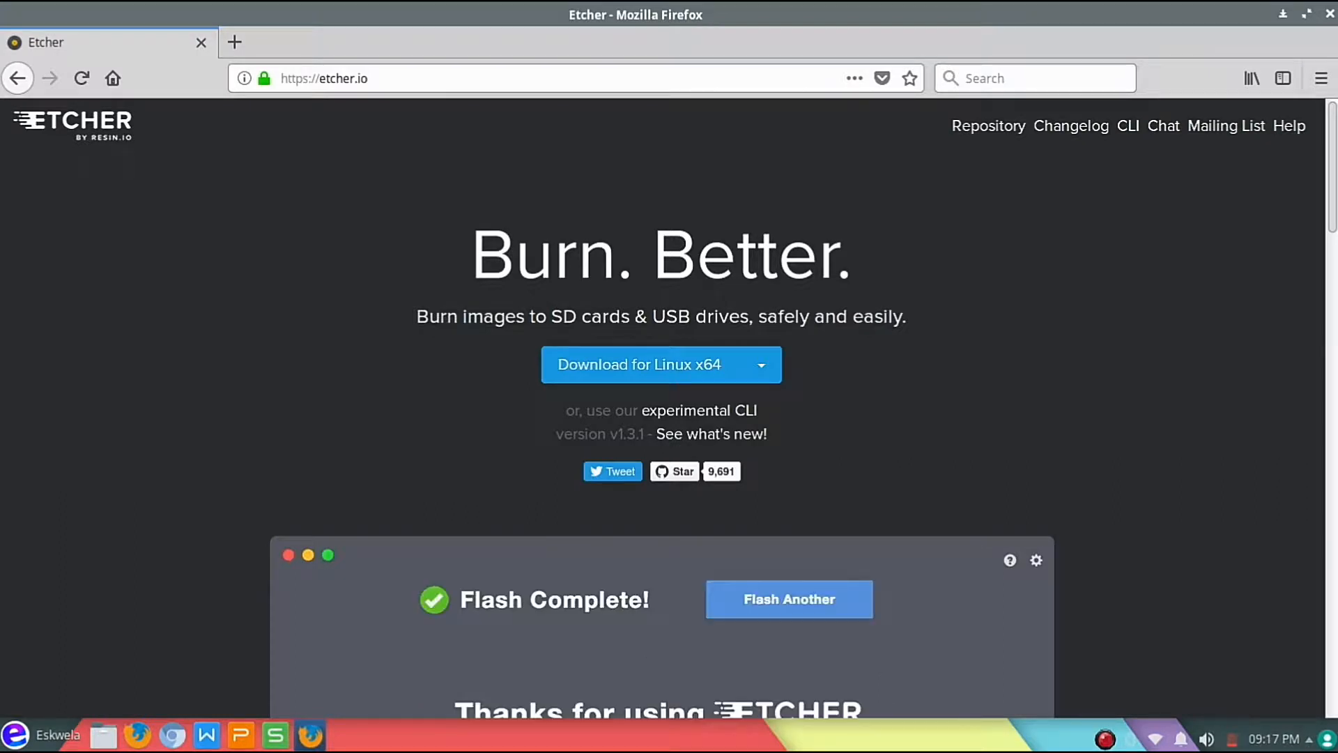
- Choose the Etcher for Linux x86 (32-bit) AppImage build from the download options
click(788, 598)
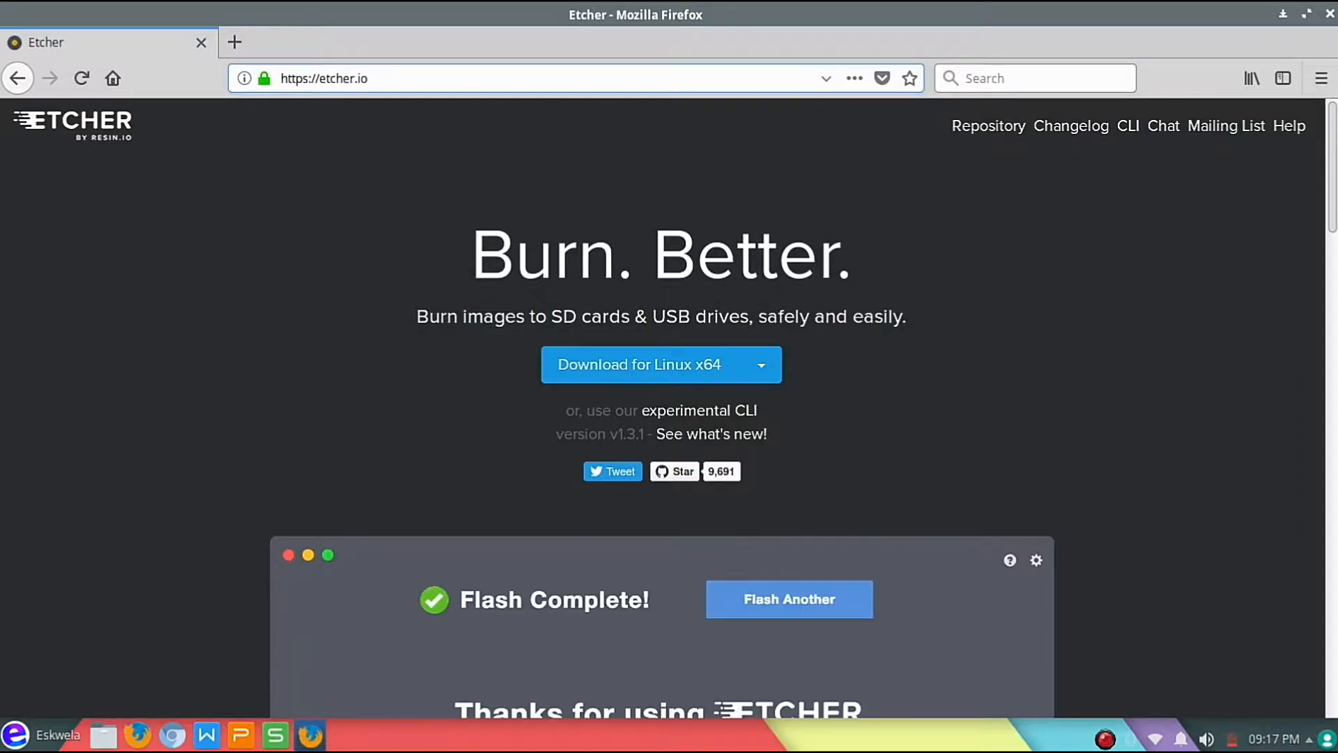
click(757, 365)
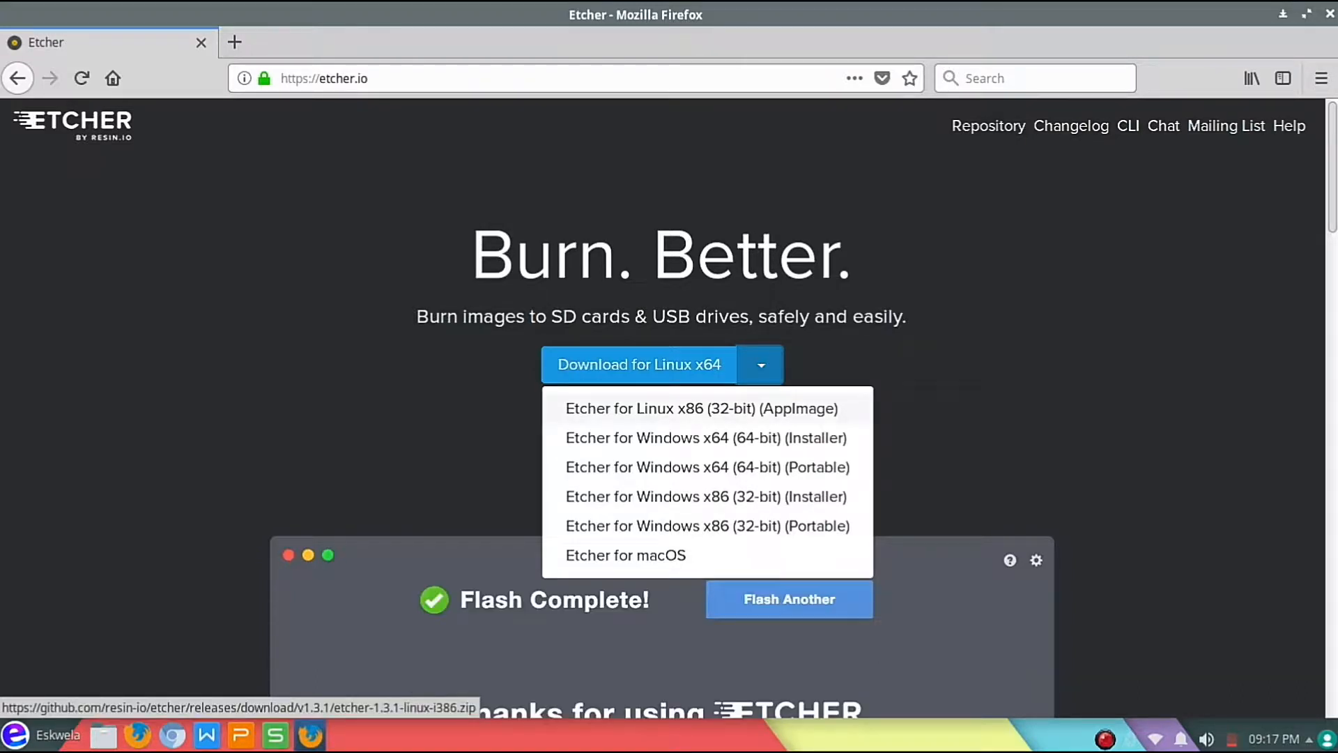
click(788, 600)
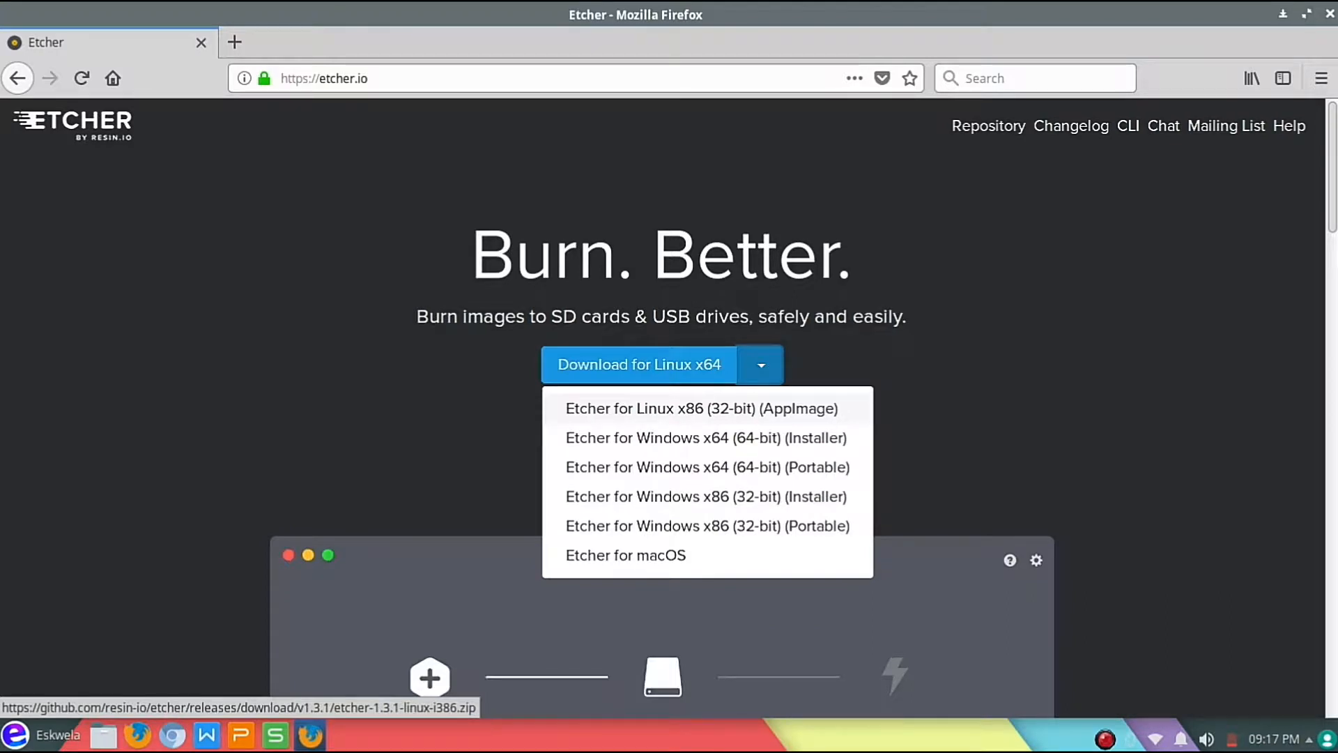
click(700, 408)
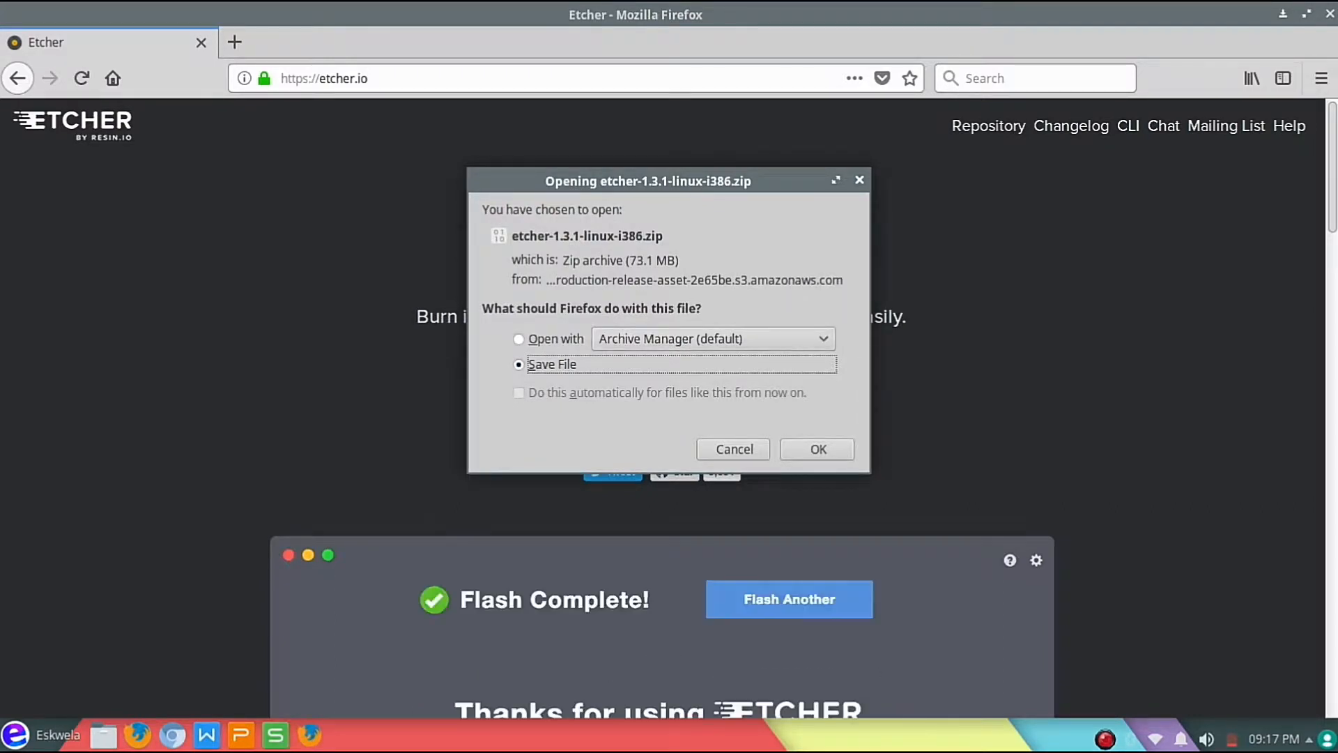
- Save etcher-1.3.1-linux-i386.zip and open its containing Downloads folder
click(816, 449)
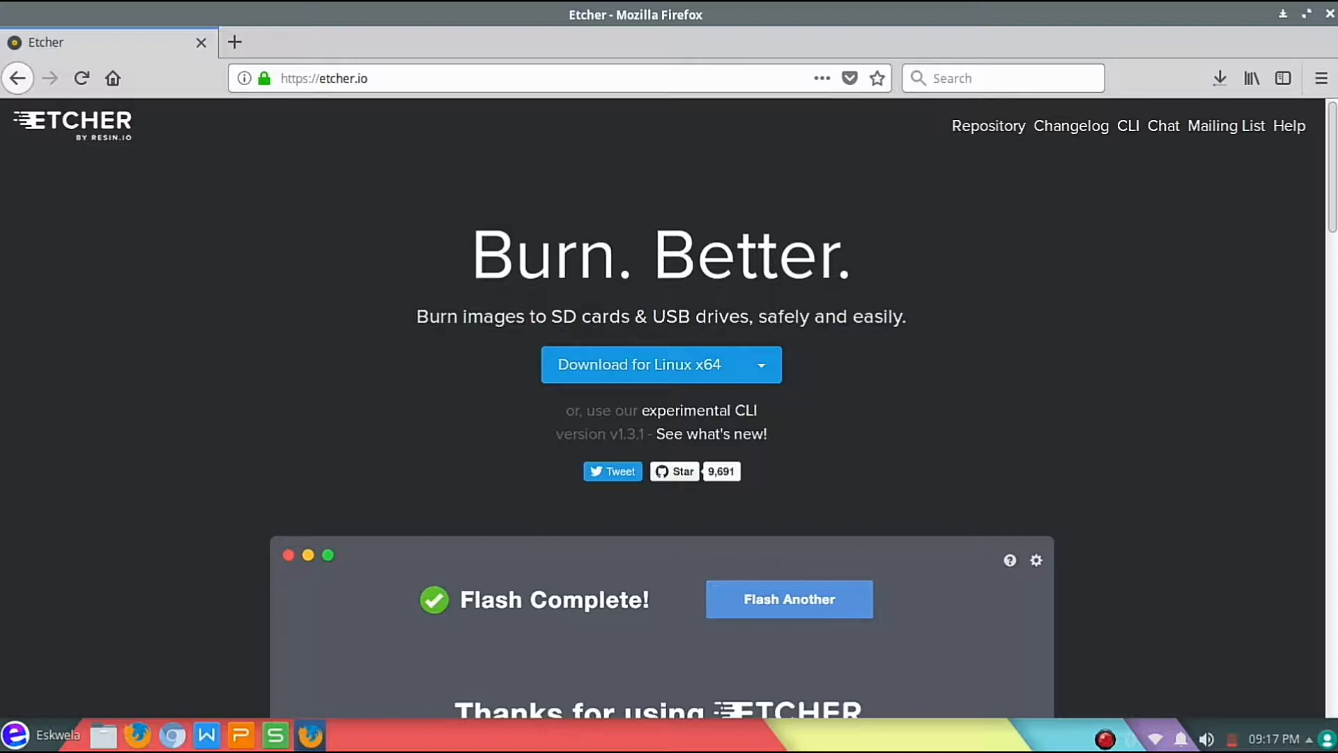
click(787, 598)
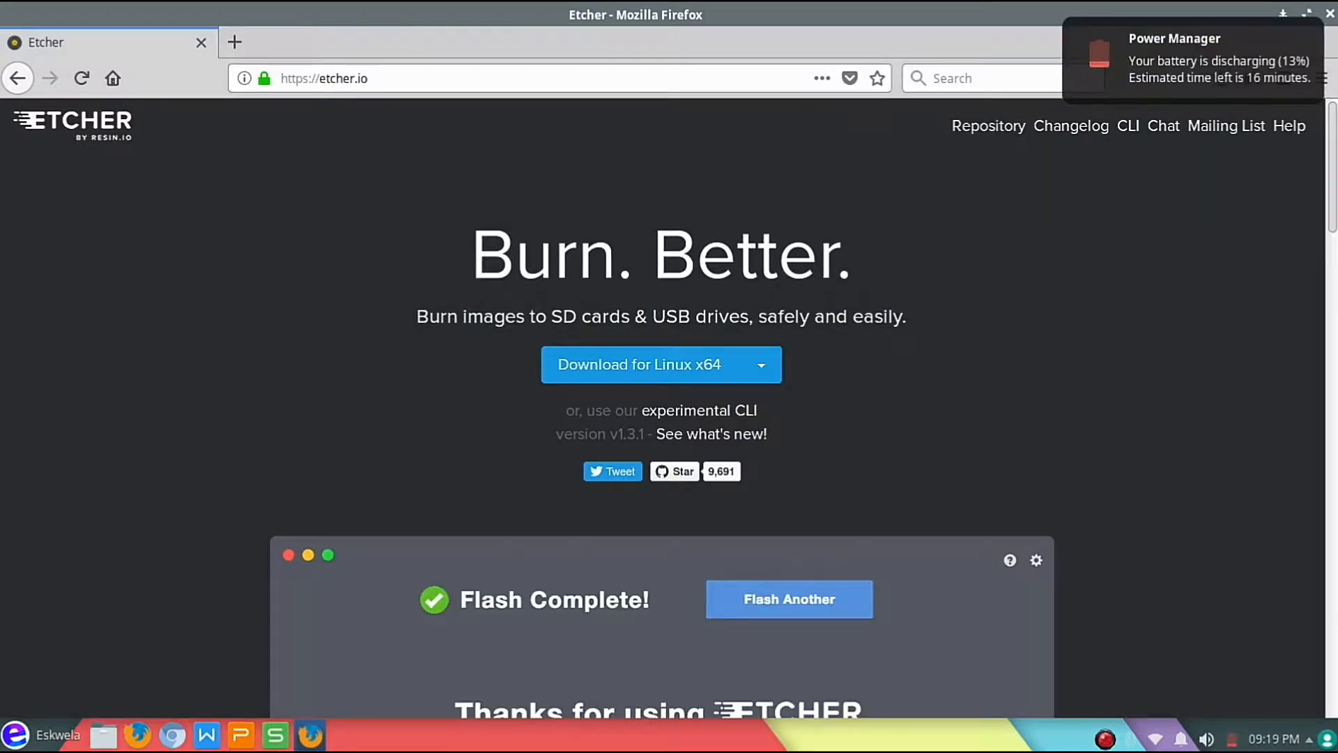
click(789, 598)
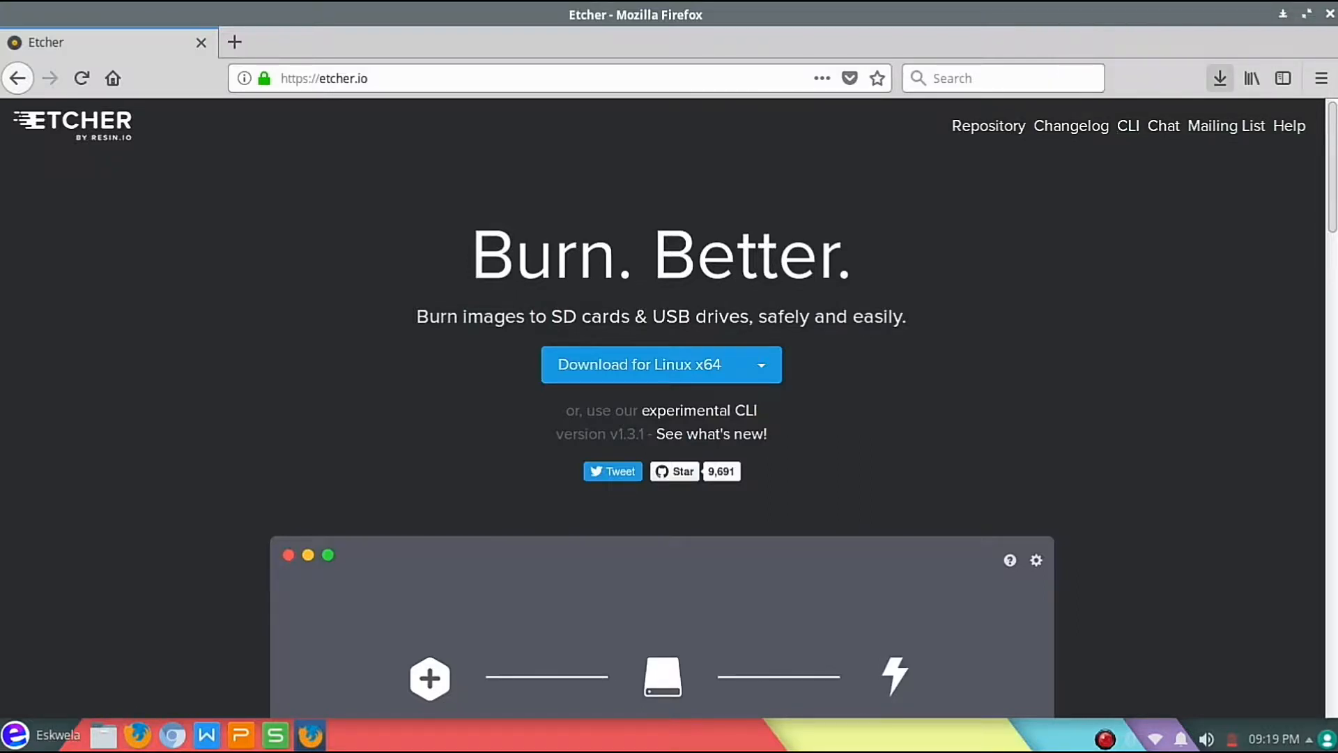
click(1220, 77)
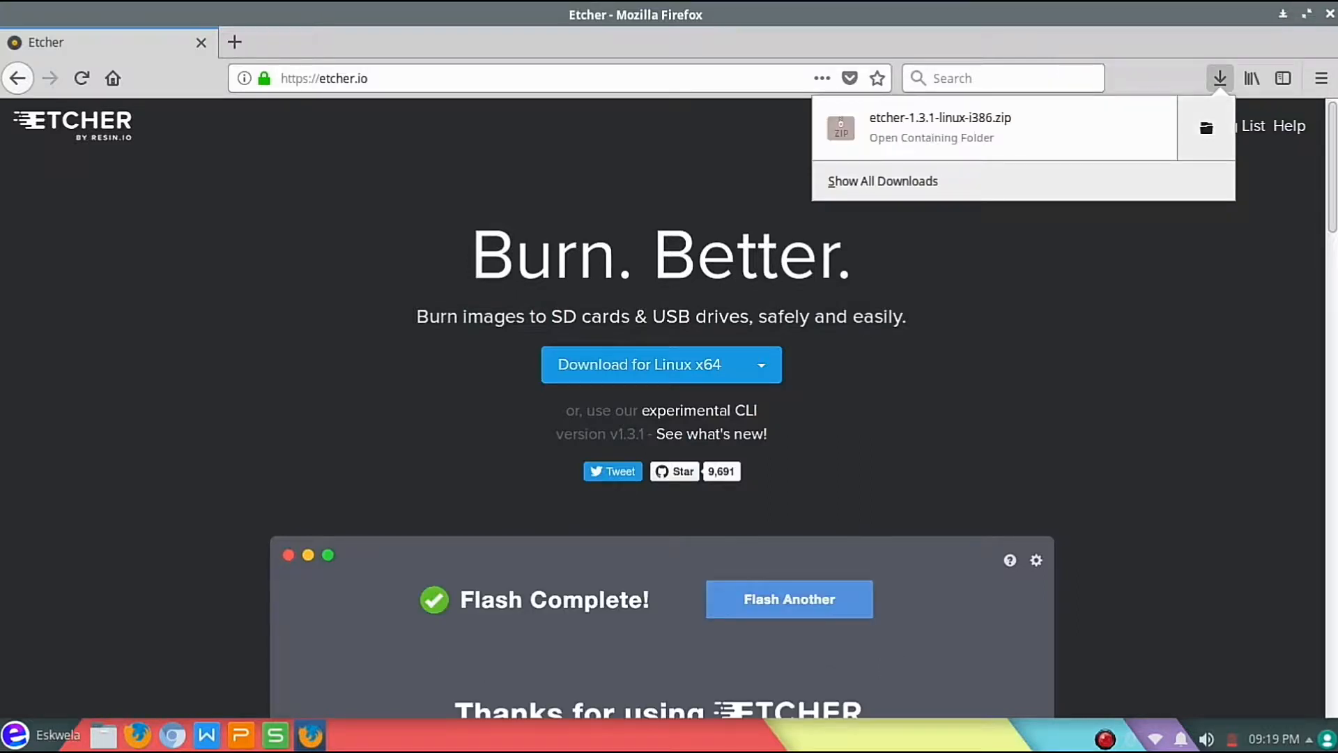
click(787, 598)
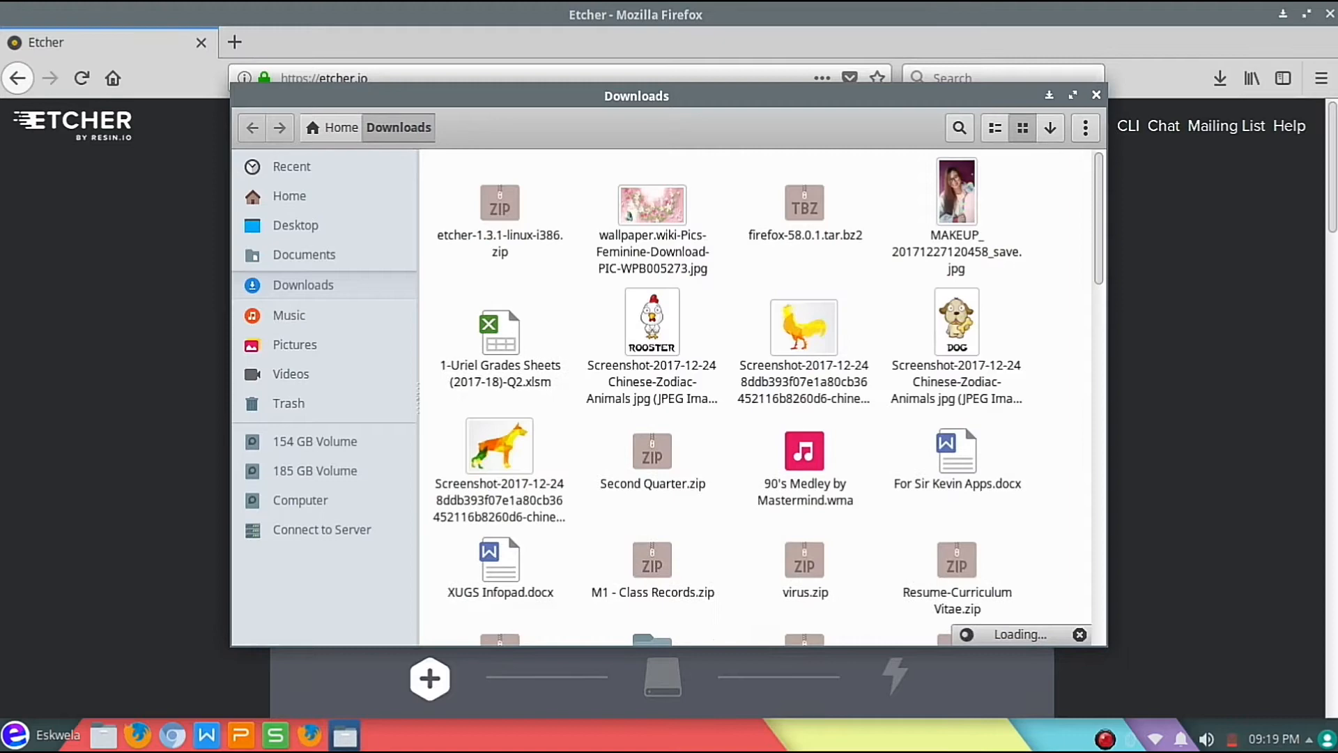
- Close the small window and open Downloads in the home folder
click(498, 202)
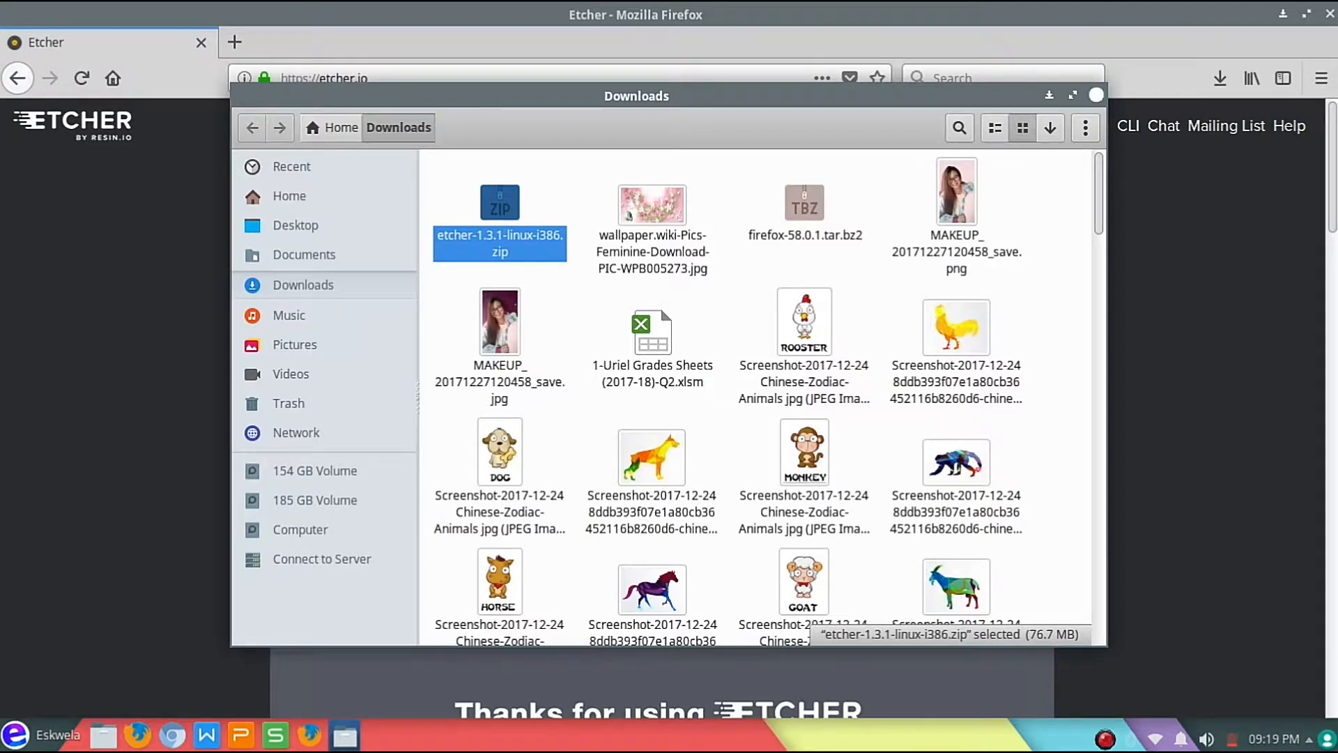
click(1096, 95)
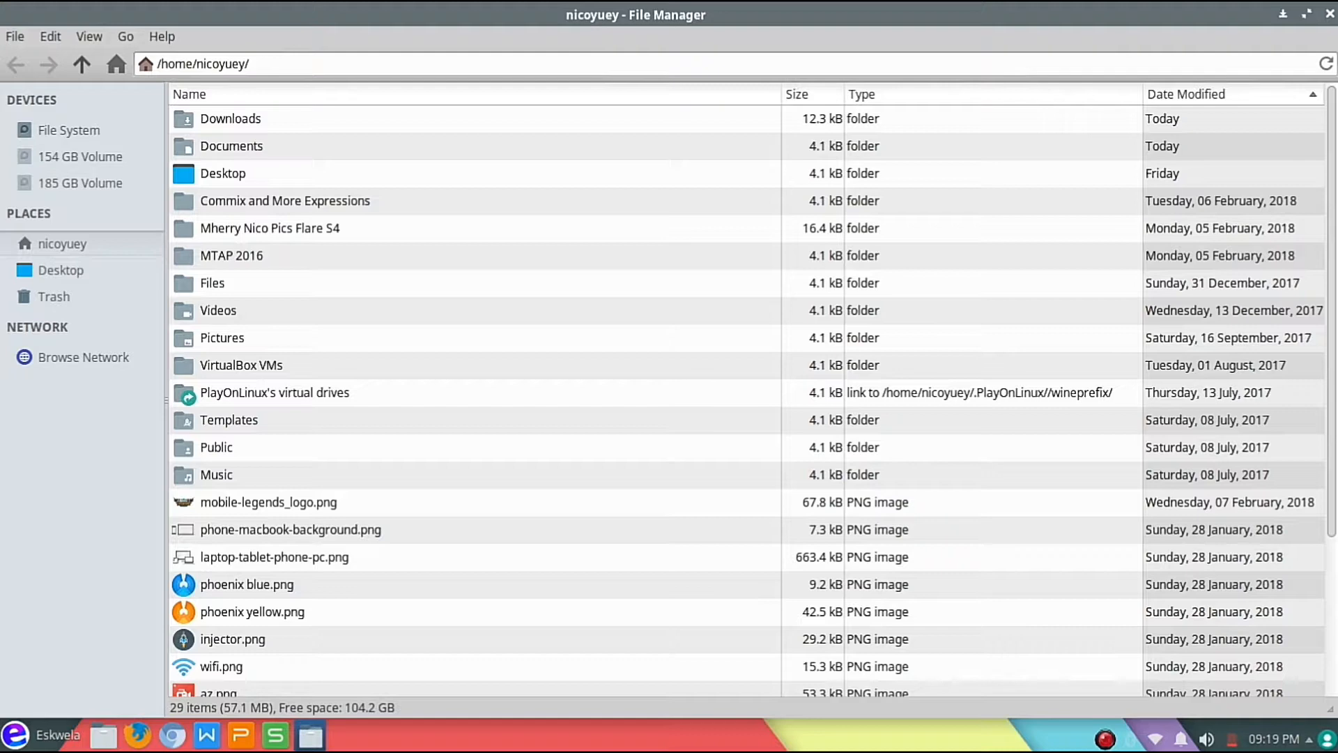
double_click(229, 117)
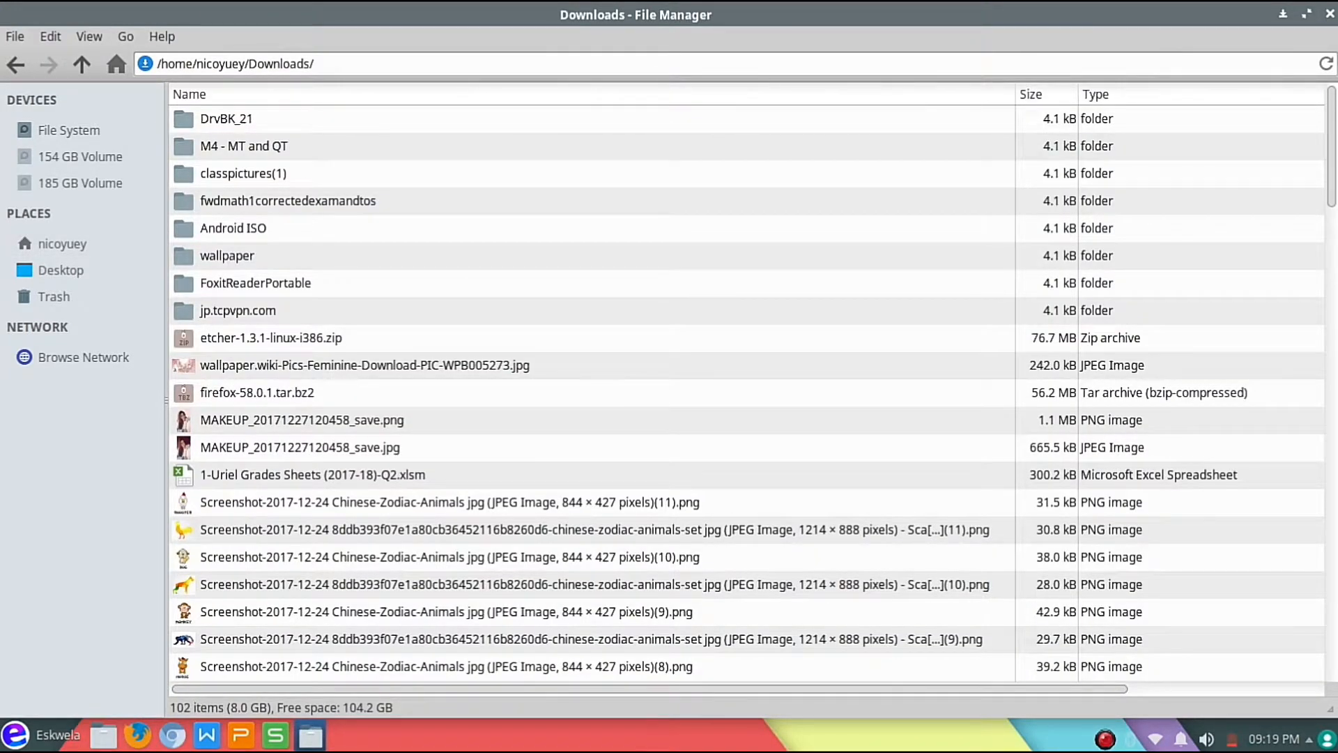
right_click(271, 338)
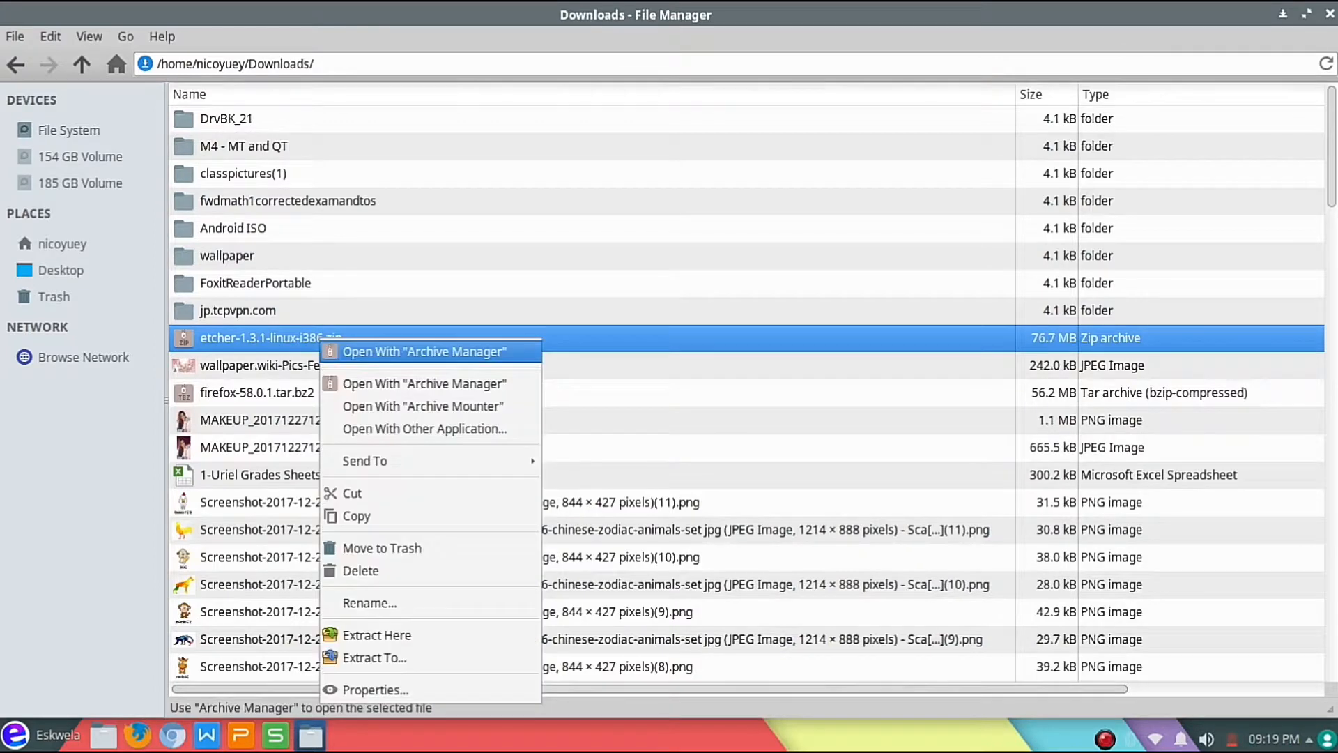
mouse_move(424, 383)
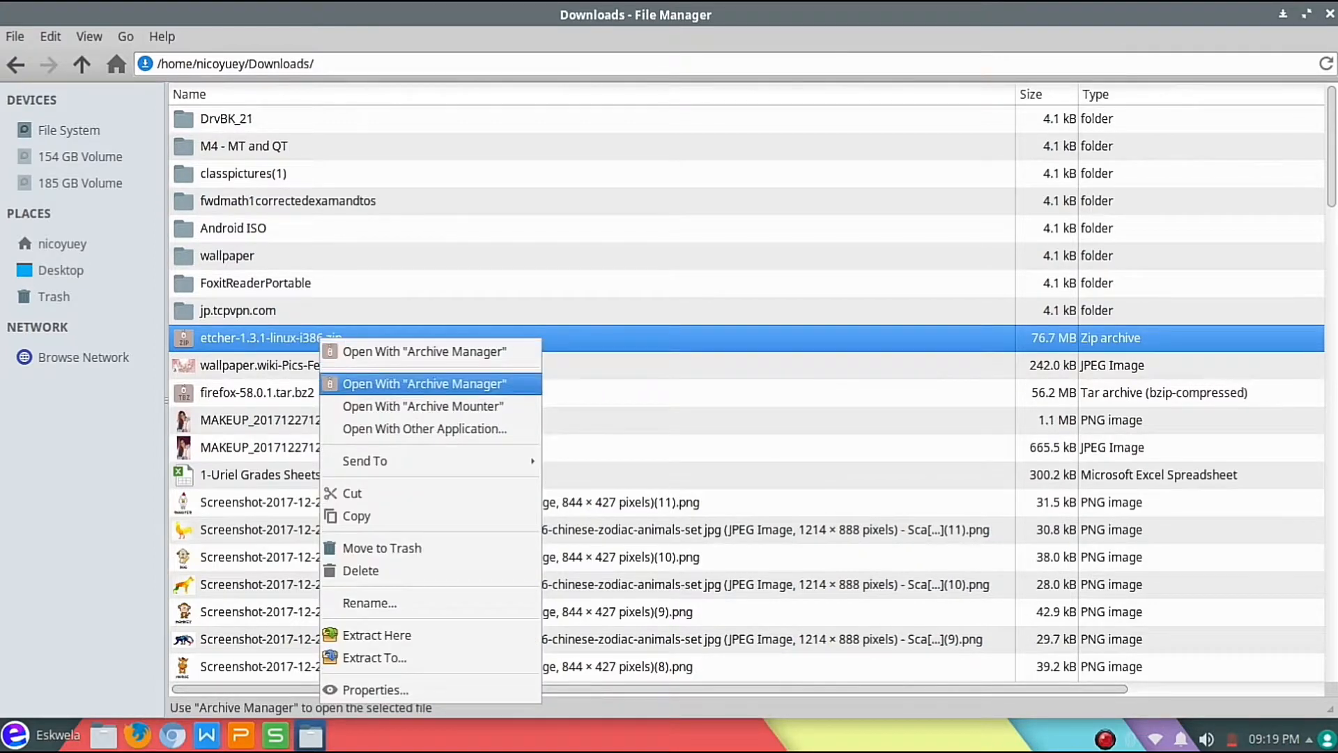
mouse_move(377, 635)
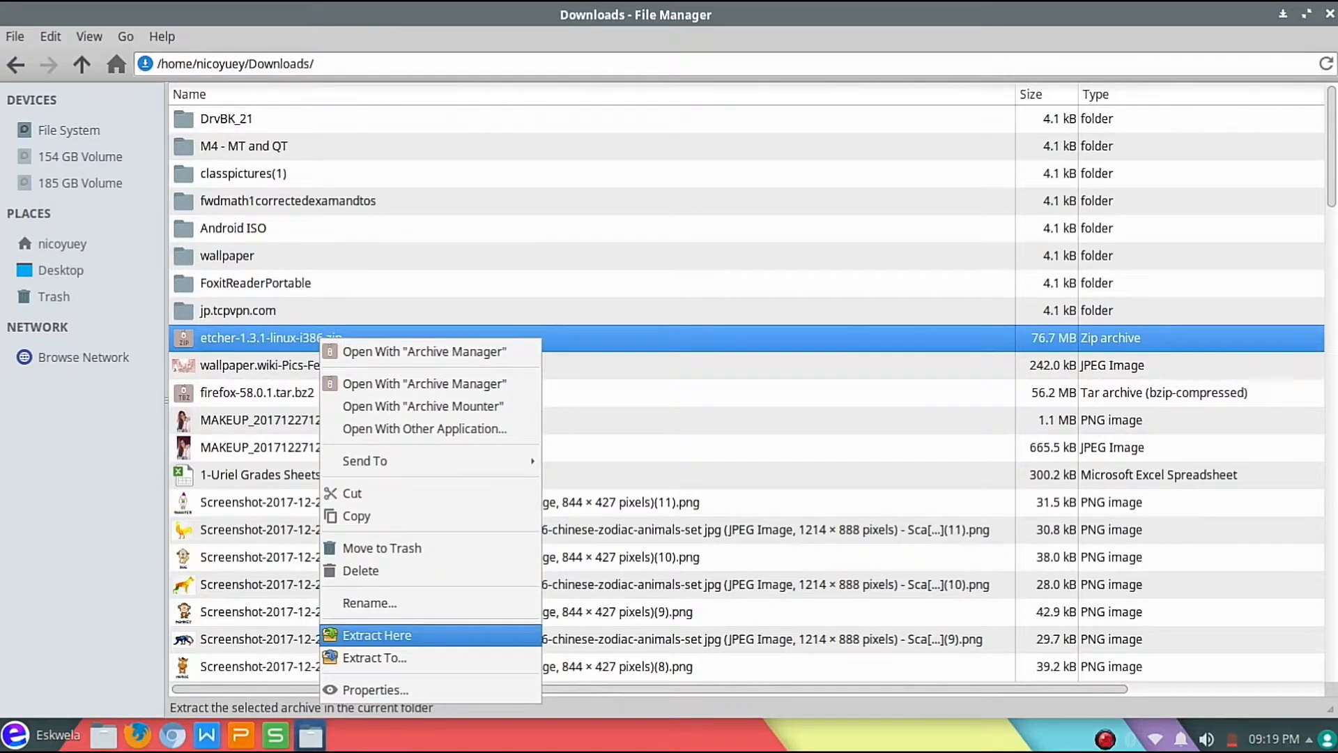
- Extract etcher-1.3.1-linux-i386.zip into the Downloads folder
click(376, 635)
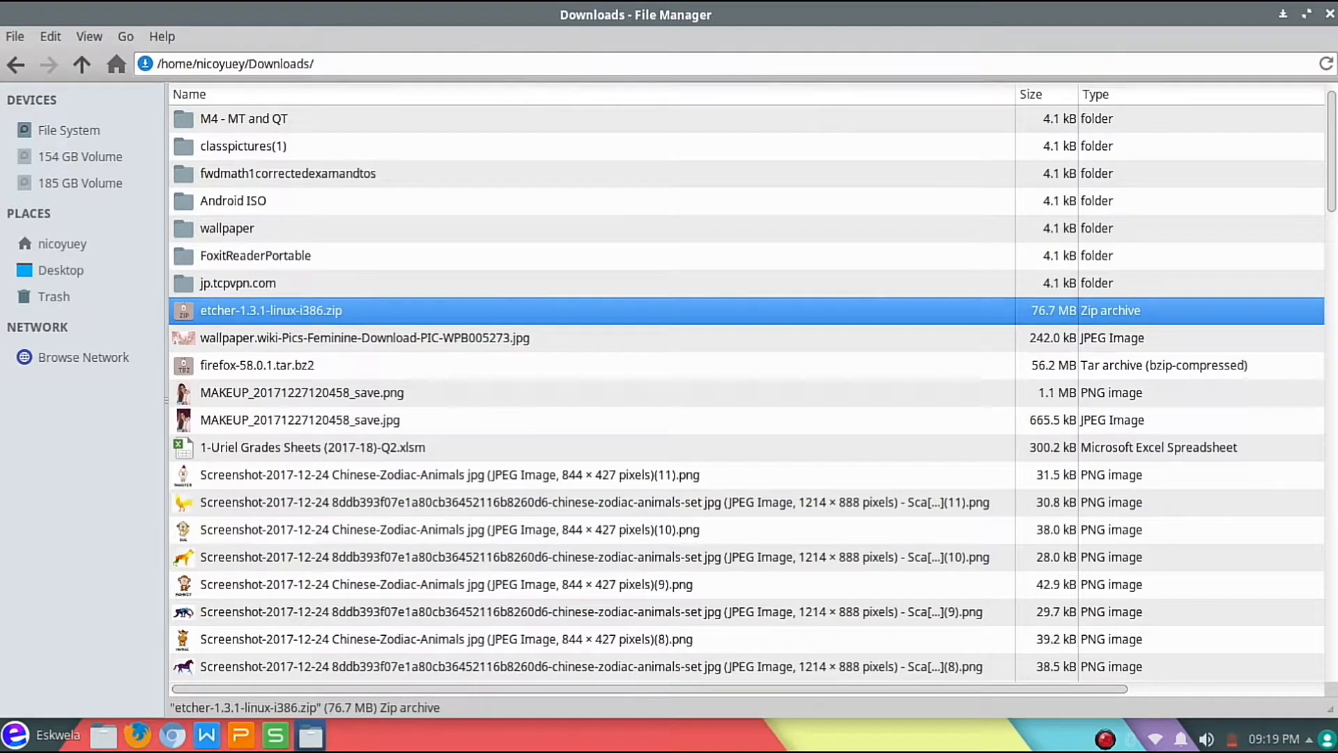
scroll(up, 3)
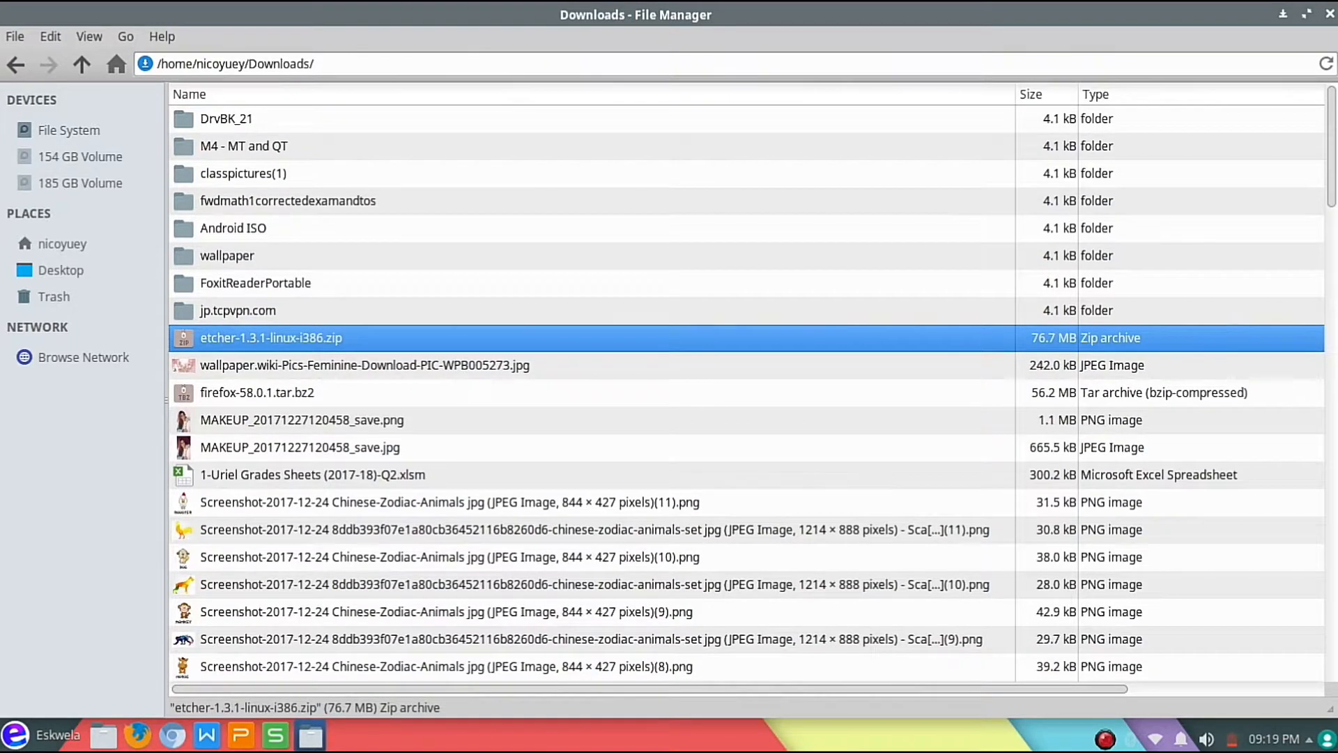
text(etc)
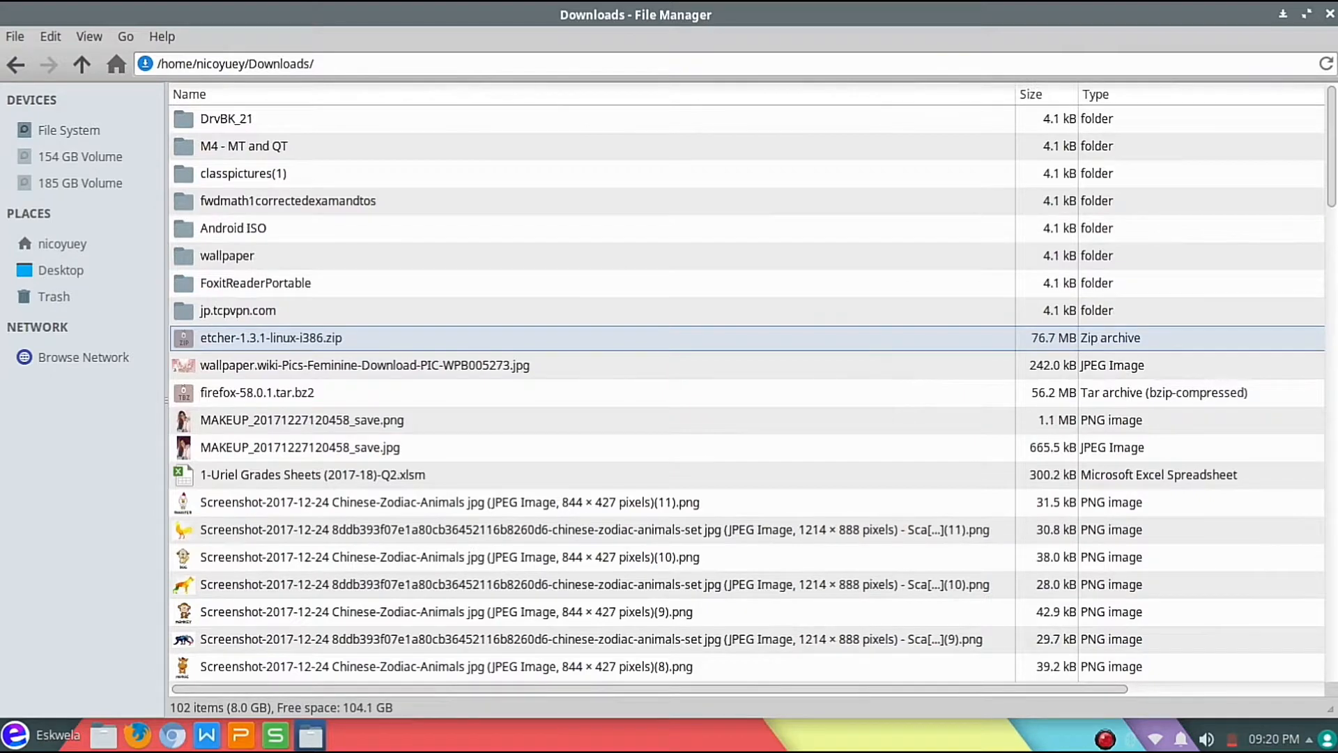
right_click(270, 337)
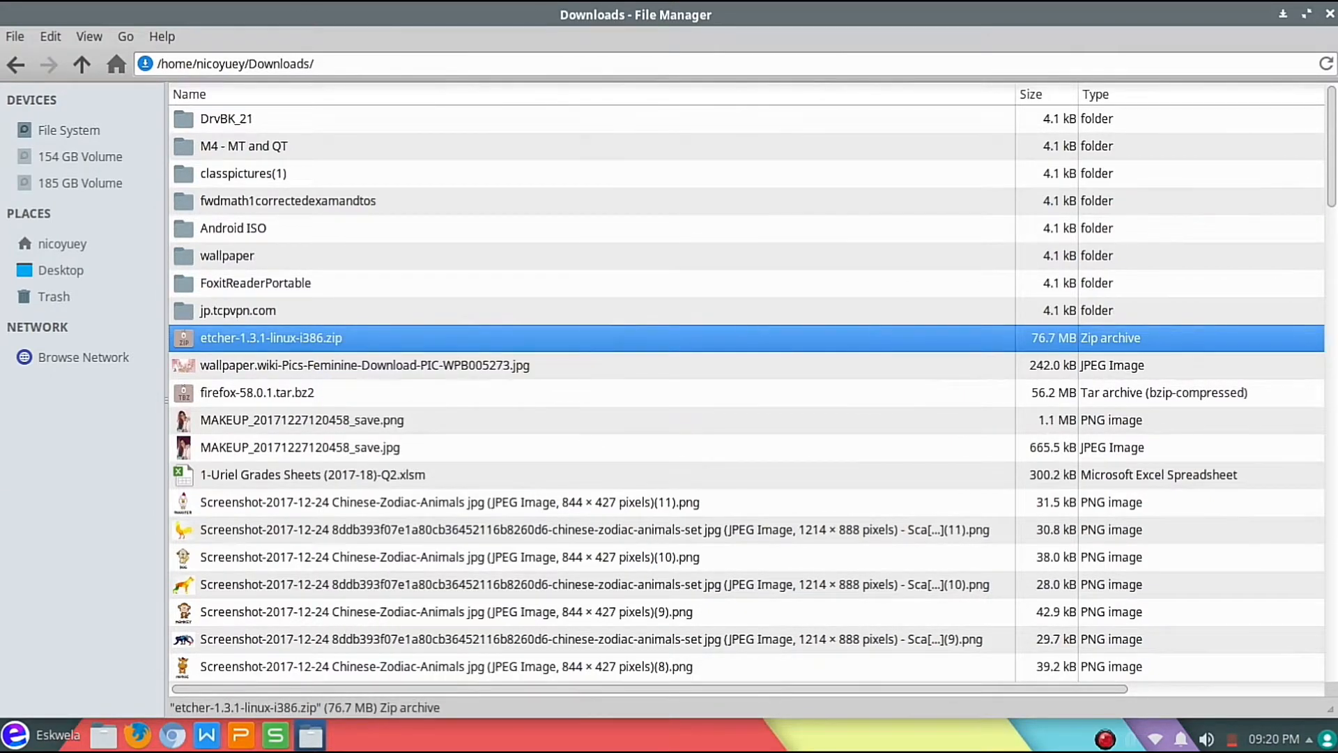
- Extract etcher-1.3.1-i386.AppImage from the zip to the Desktop and dismiss the confirmation
double_click(270, 338)
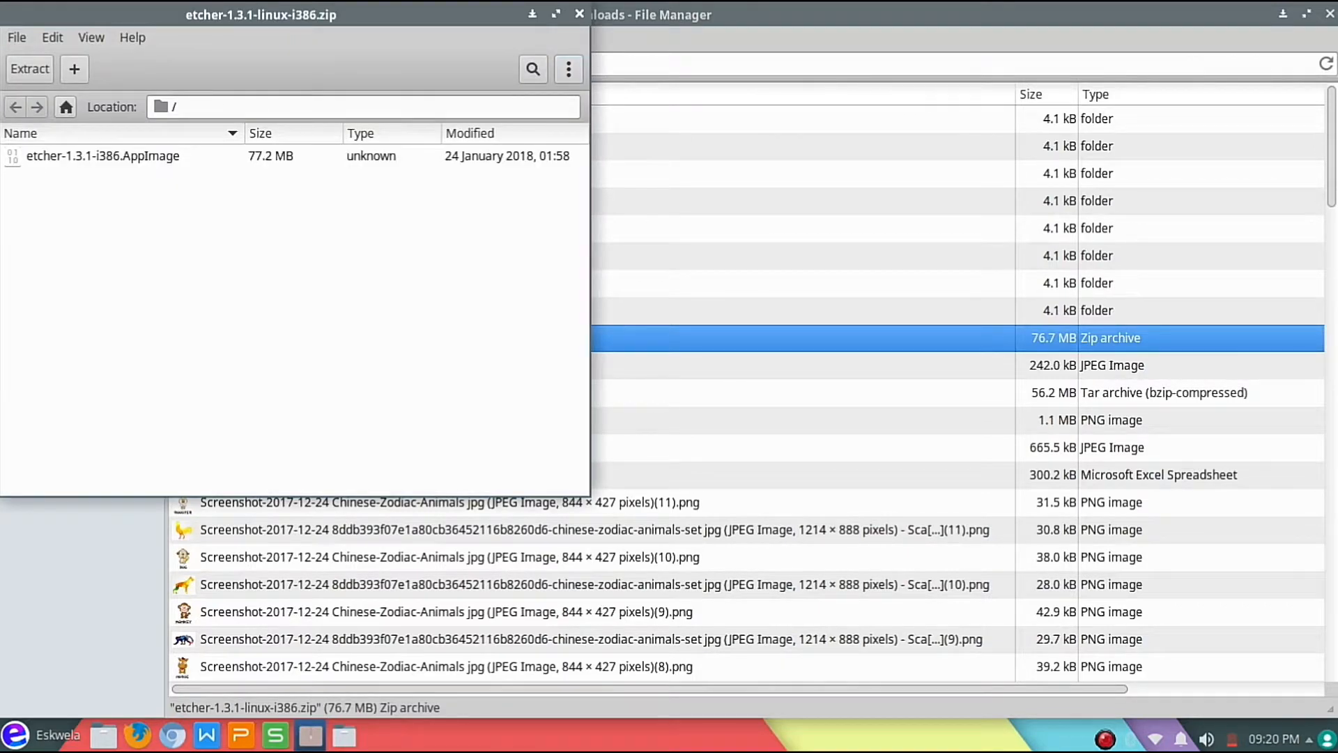
click(103, 156)
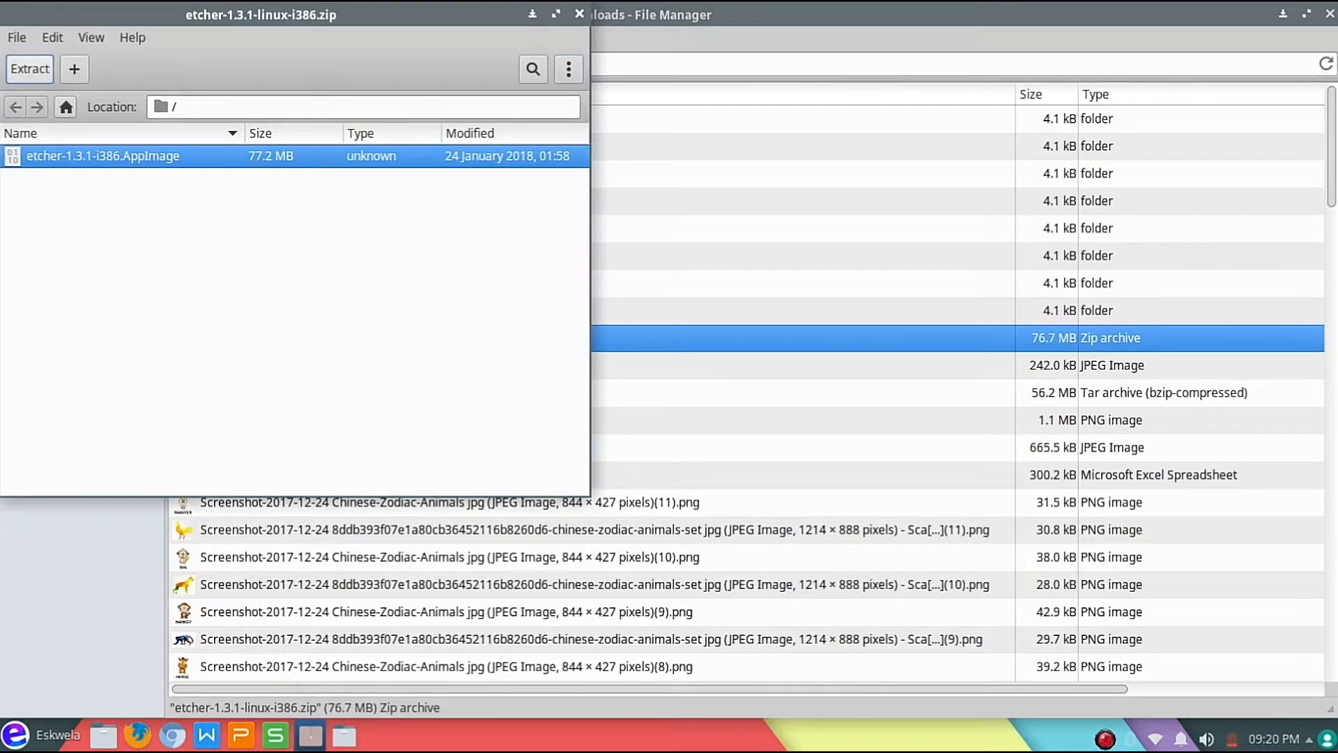
click(29, 69)
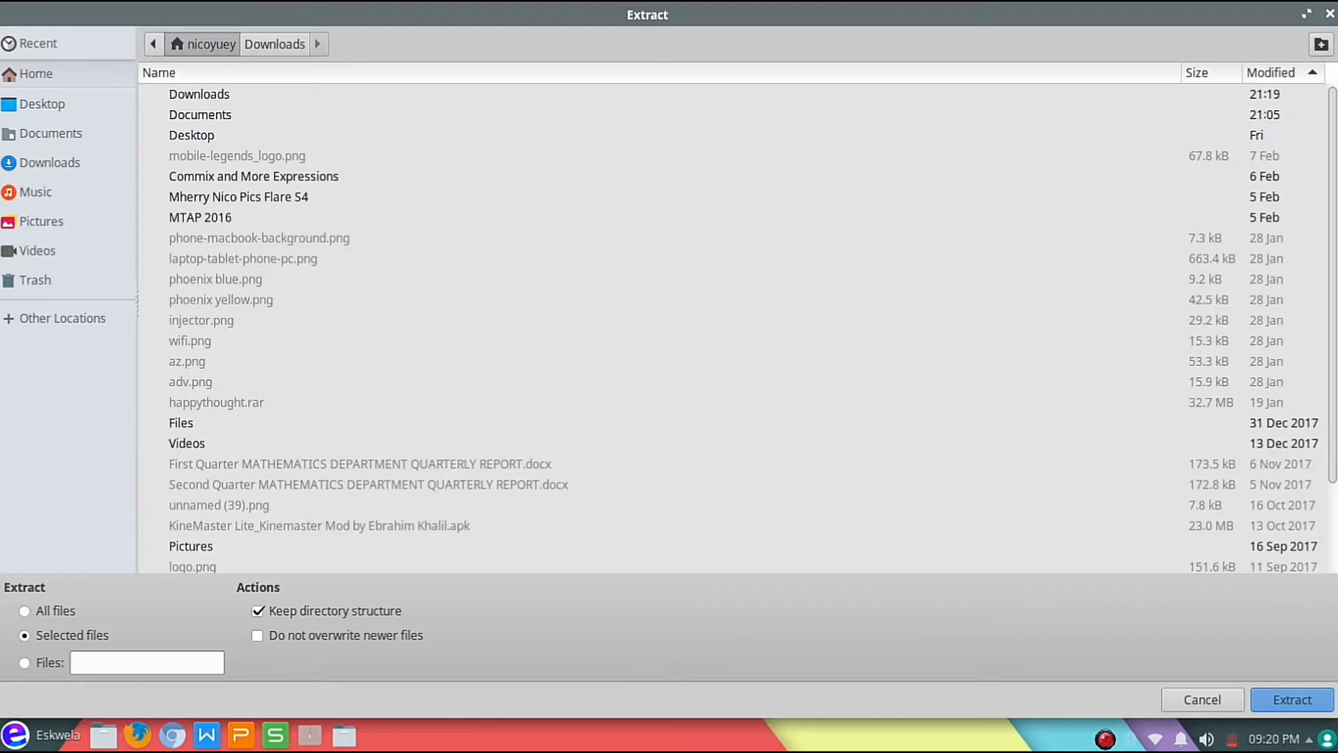
click(41, 103)
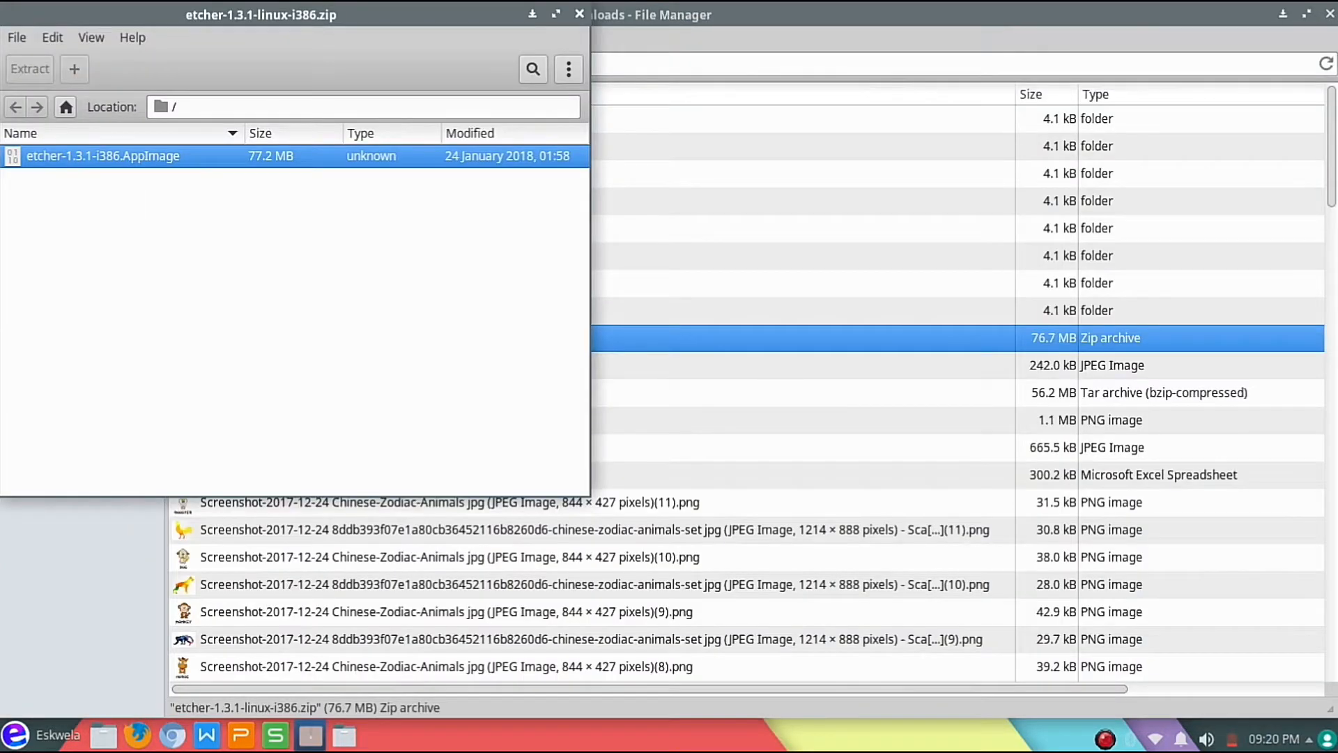
click(30, 68)
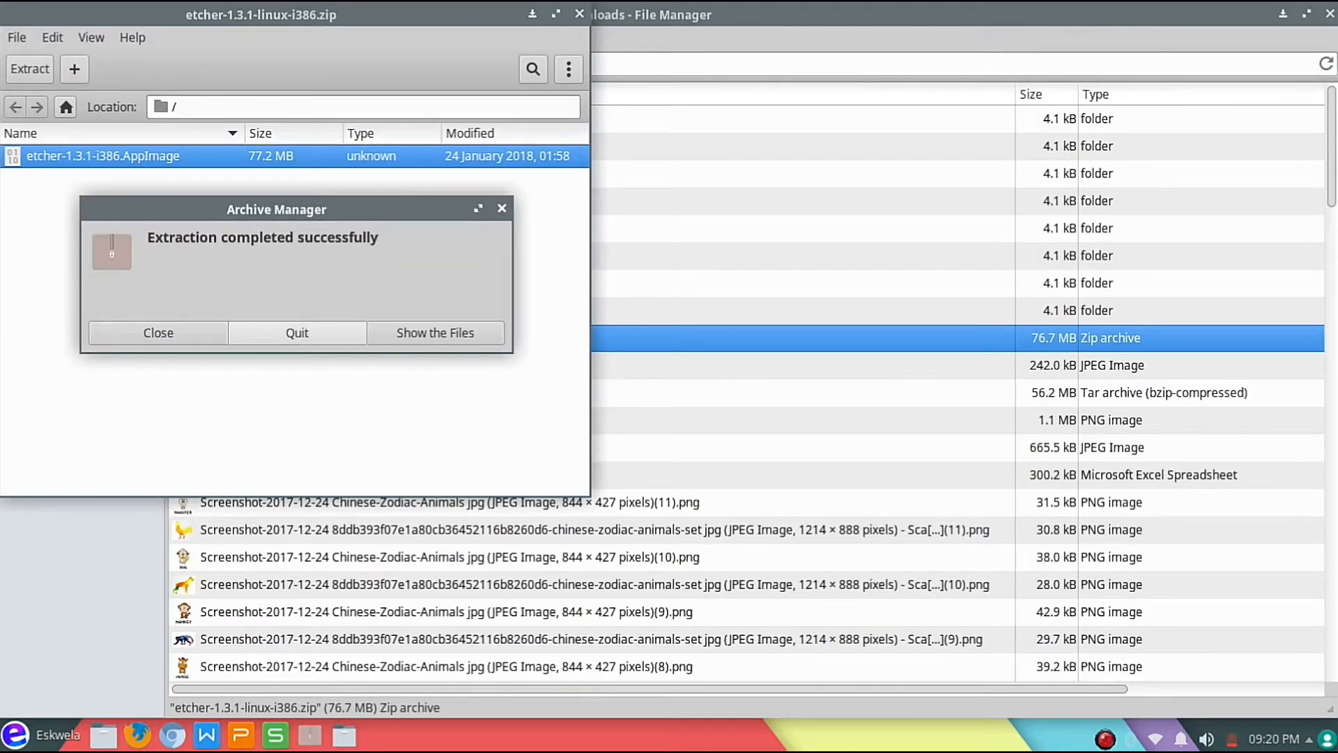
click(156, 332)
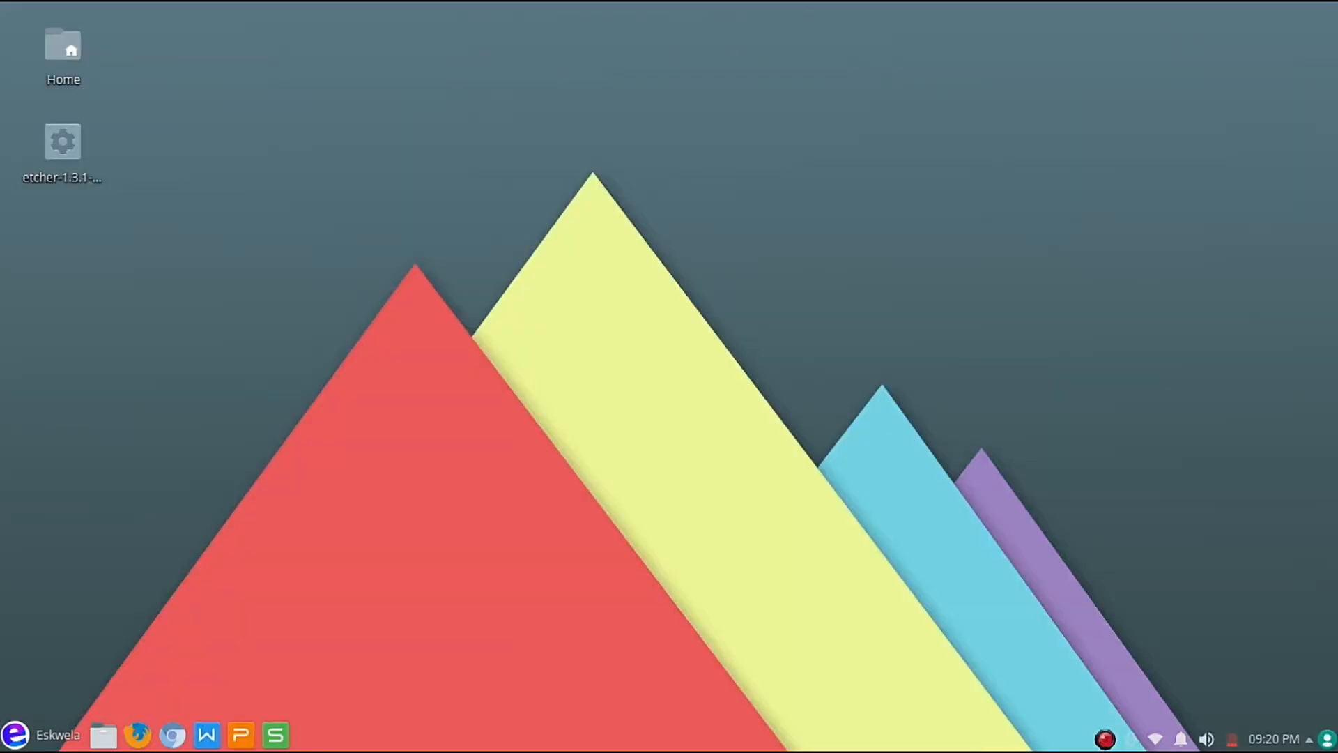
mouse_move(62, 141)
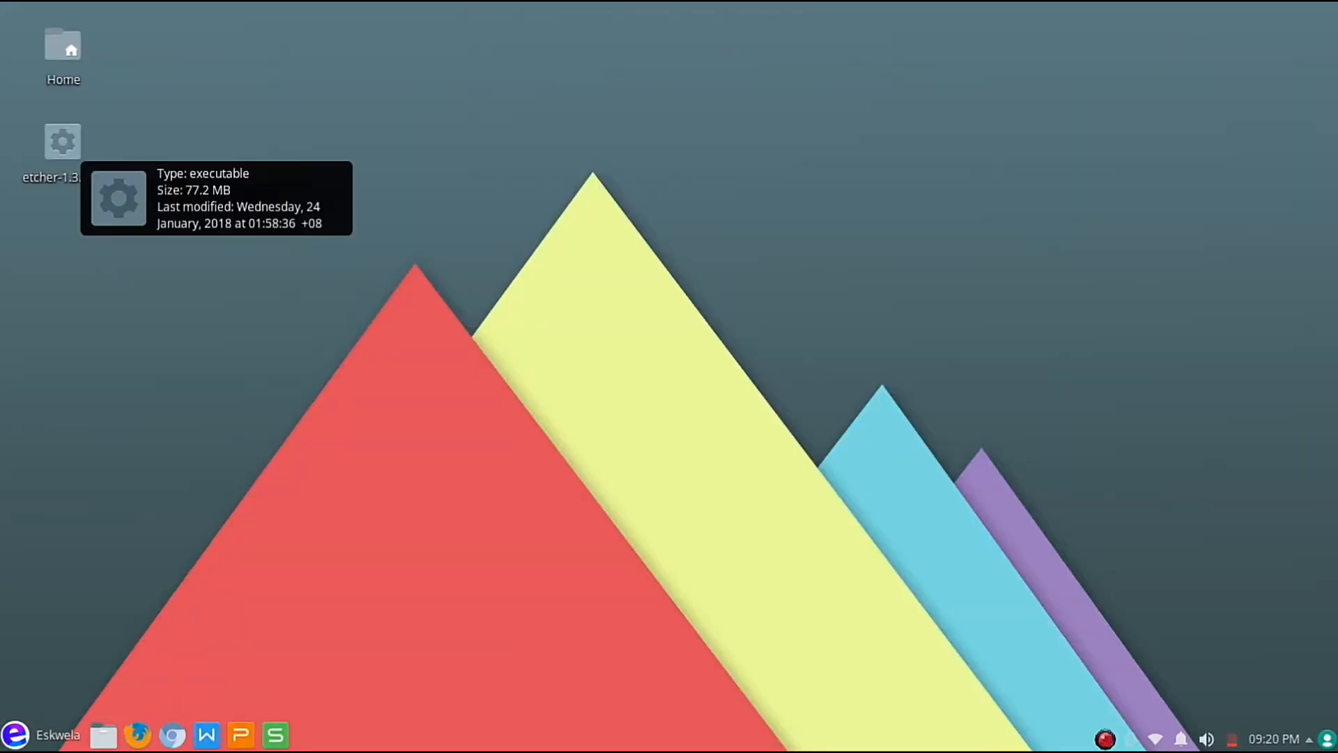
- Run etcher-1.3.1-i386.AppImage from the desktop
click(62, 142)
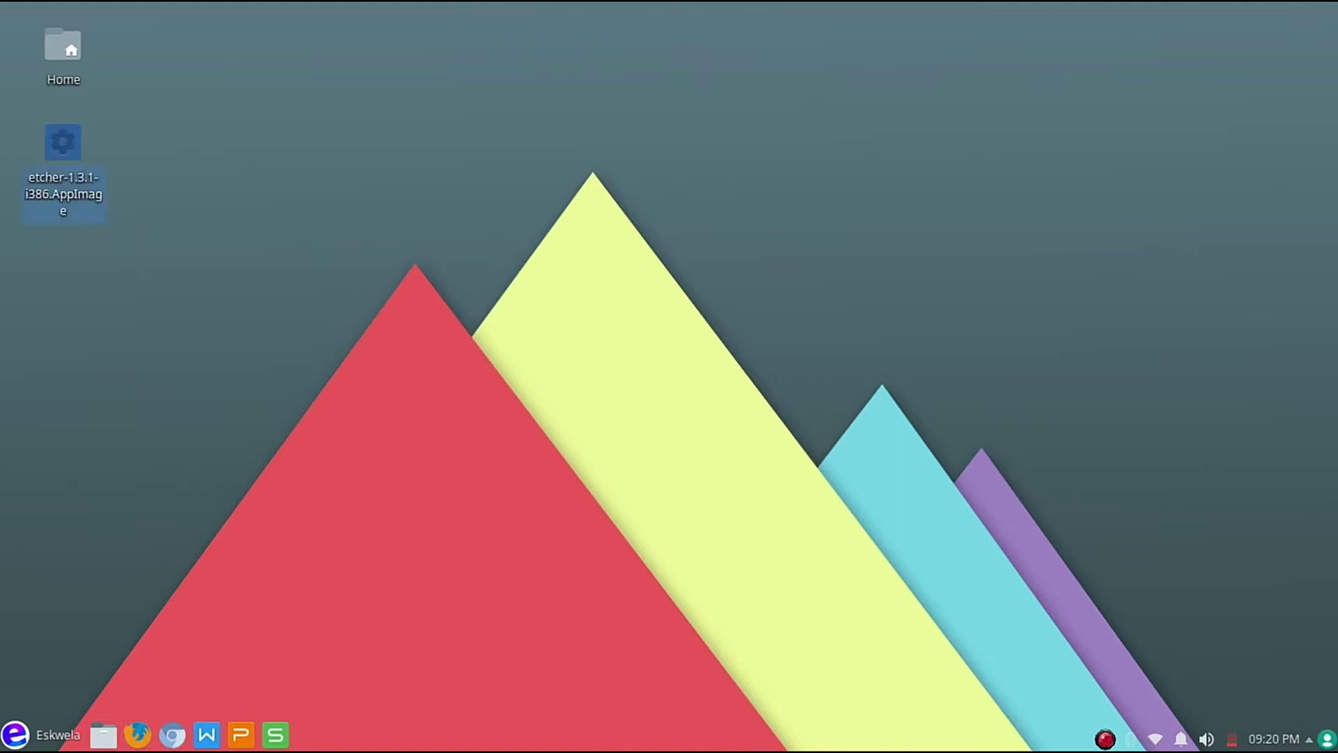
double_click(63, 143)
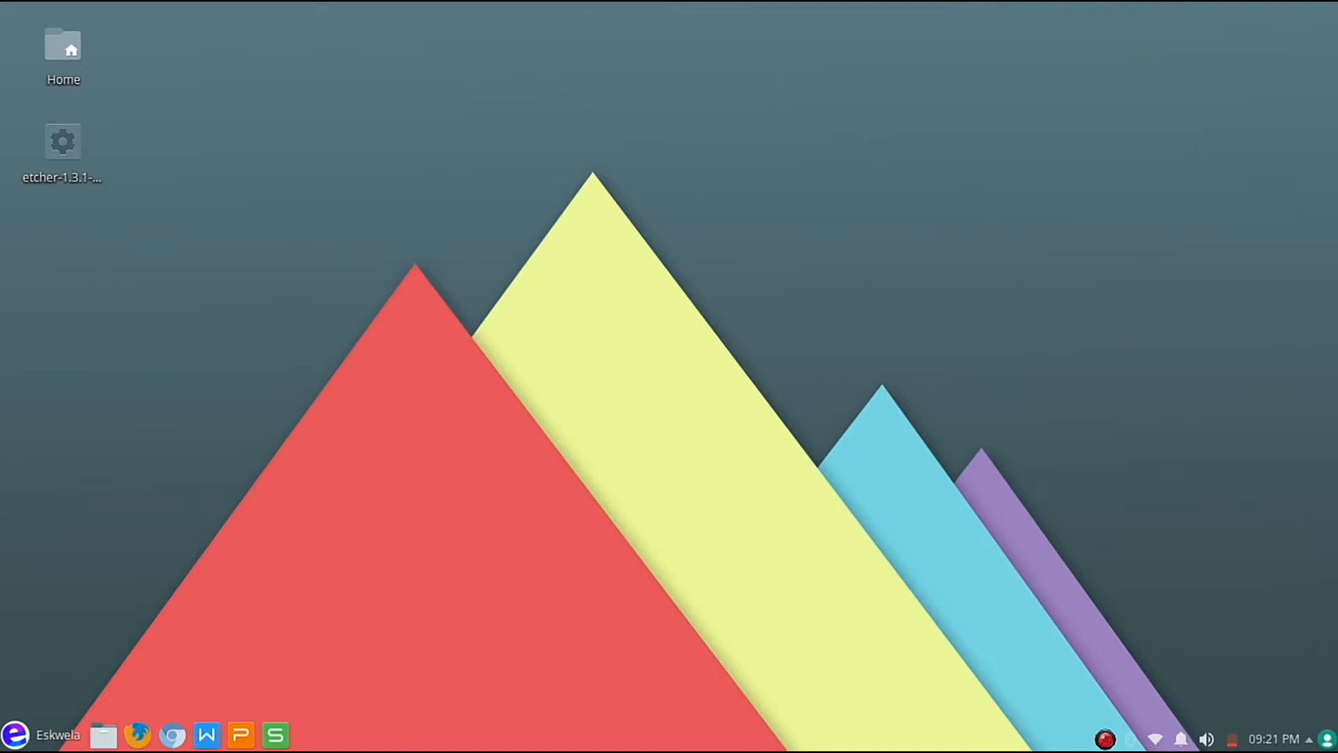
double_click(62, 141)
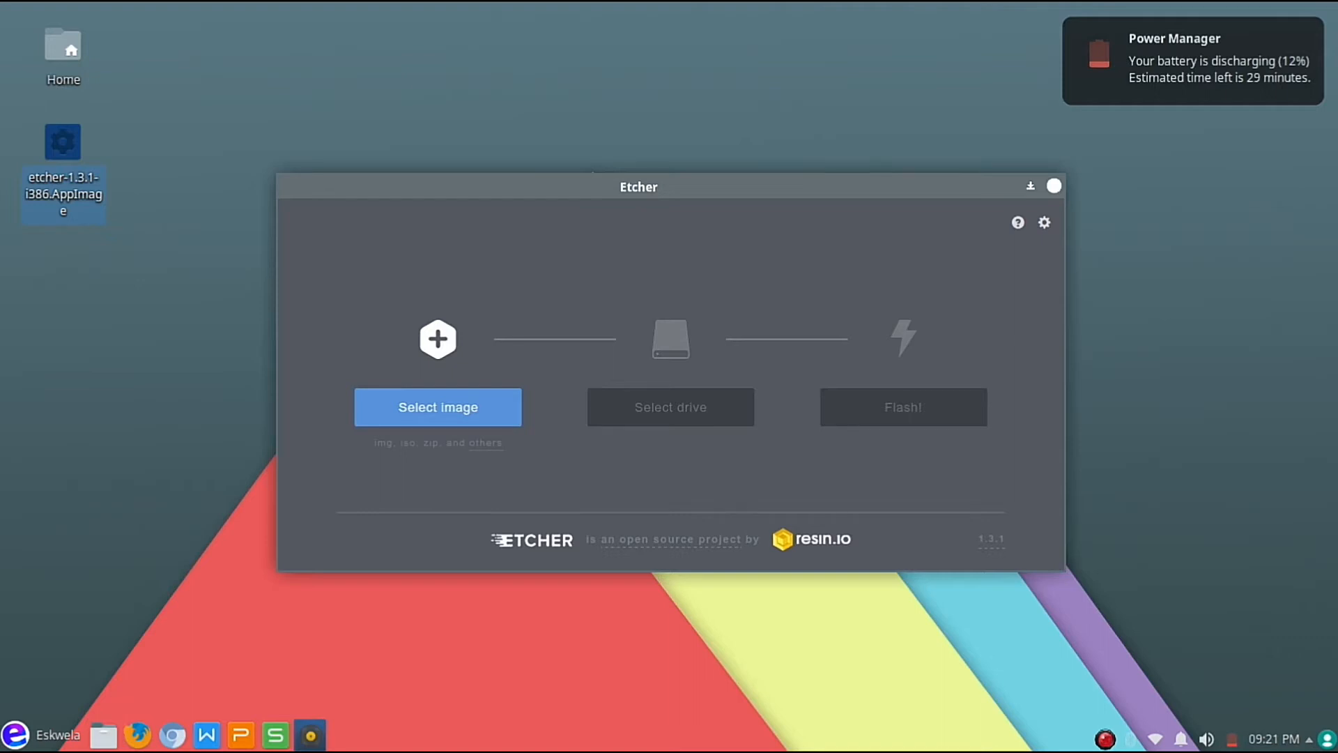
- Relaunch Etcher by double-clicking the desktop AppImage again
right_click(62, 141)
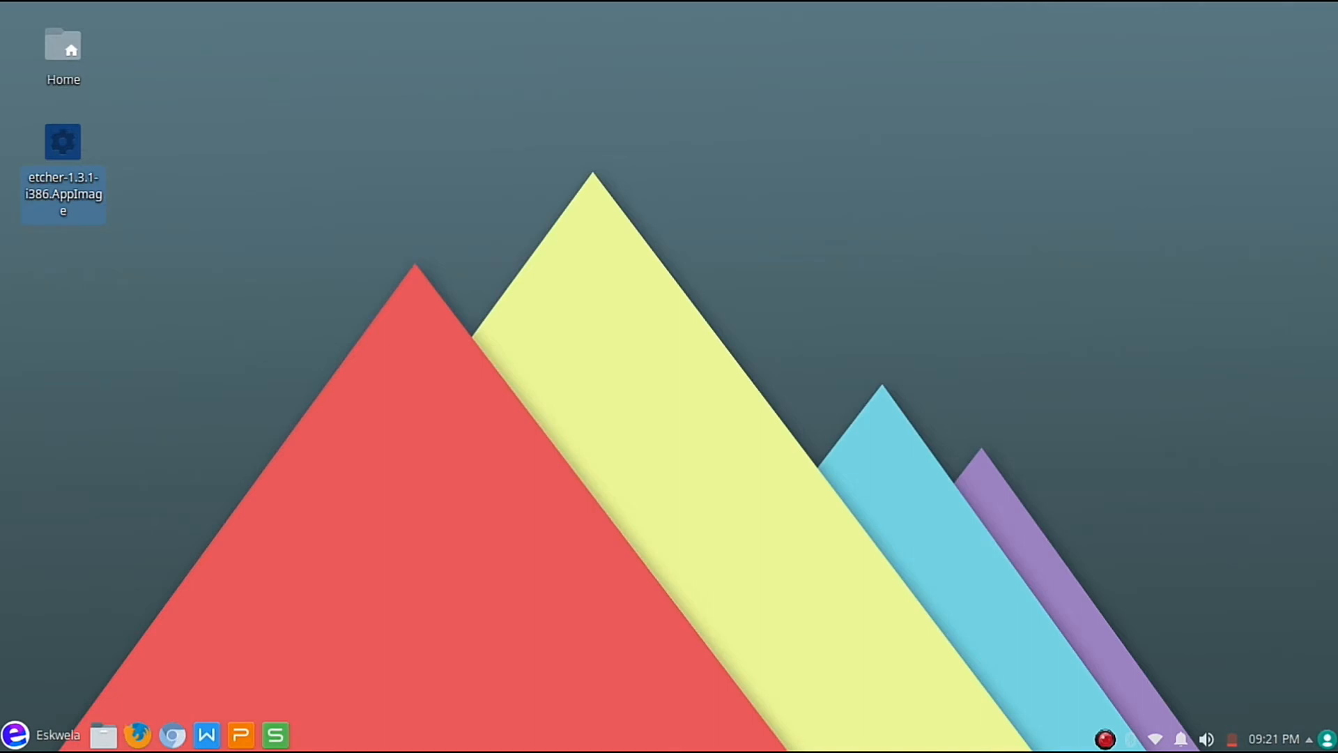
double_click(62, 141)
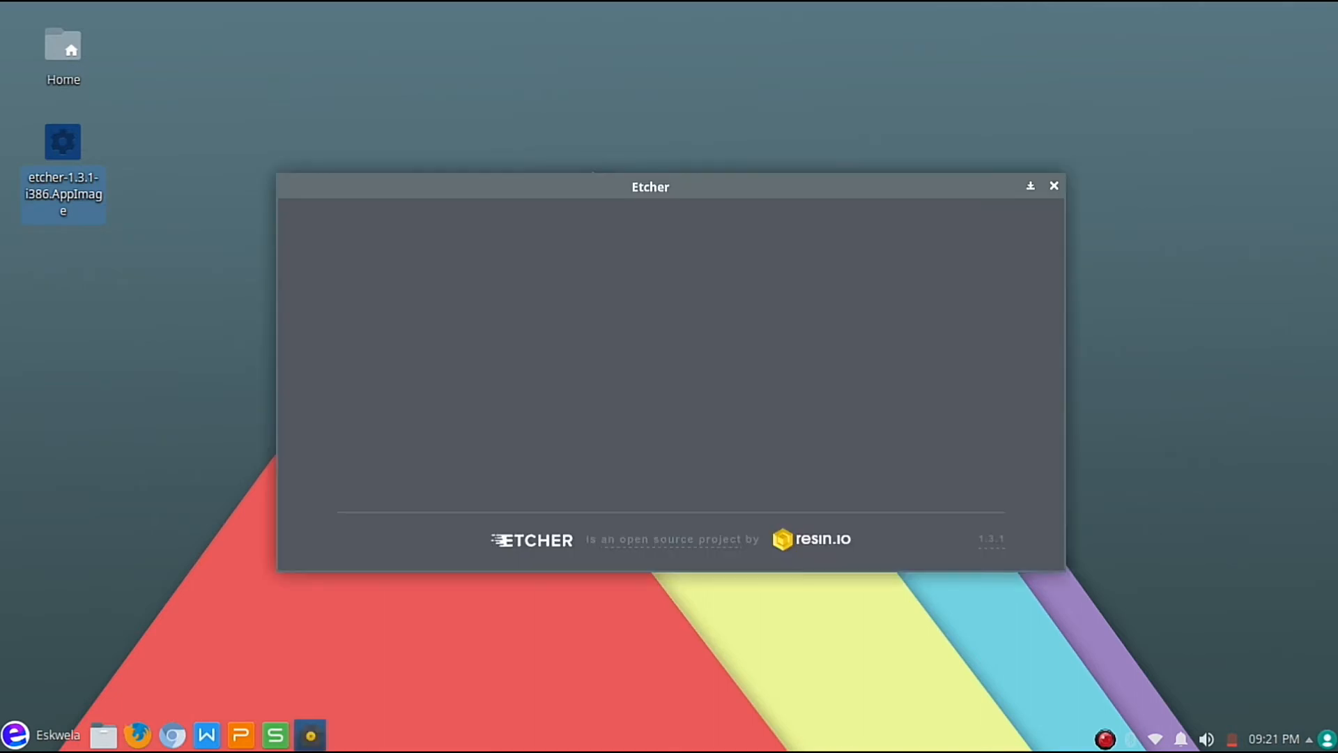